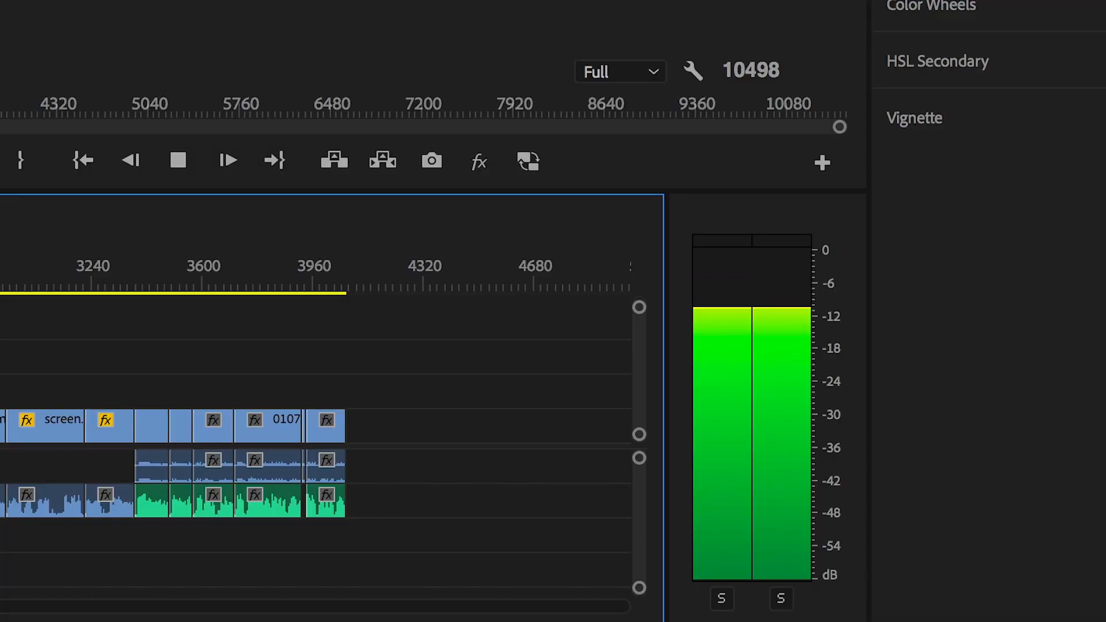
# Step: Stop sequence playback in the Program Monitor, then bring up the Creative Cloud apps list
pyautogui.click(179, 160)
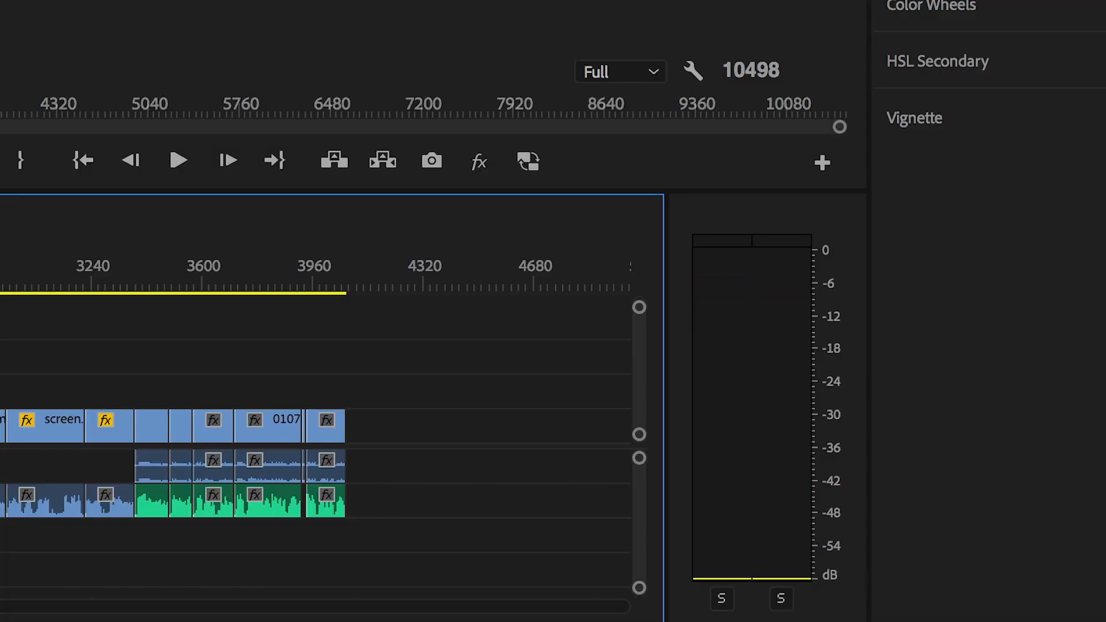
pyautogui.click(190, 14)
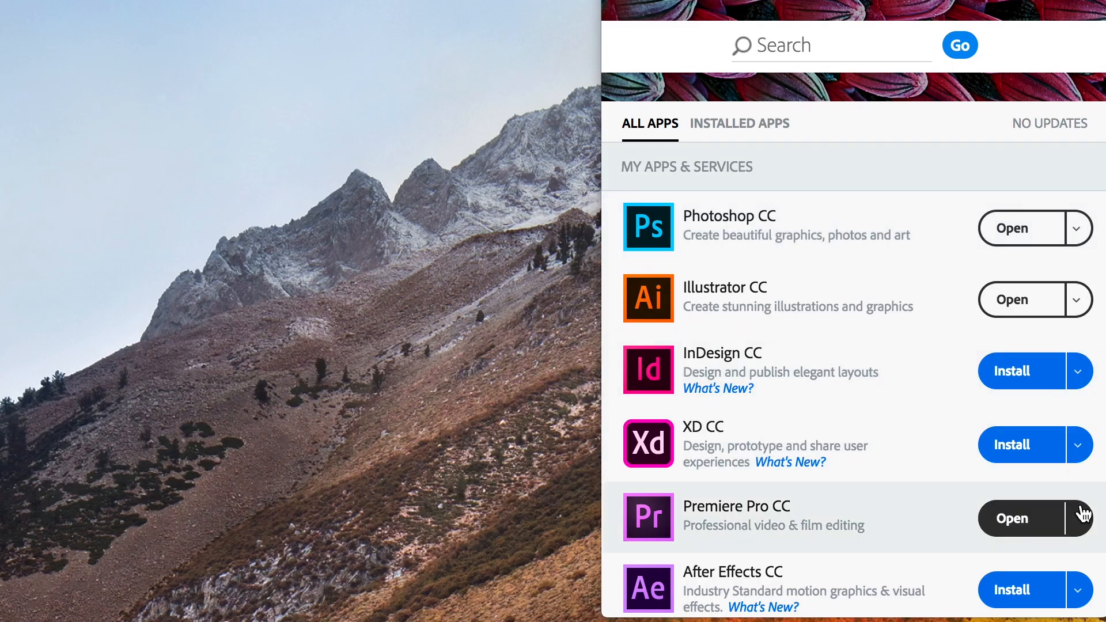
# Step: Open Premiere Pro CC from the Creative Cloud app list
pyautogui.click(1079, 371)
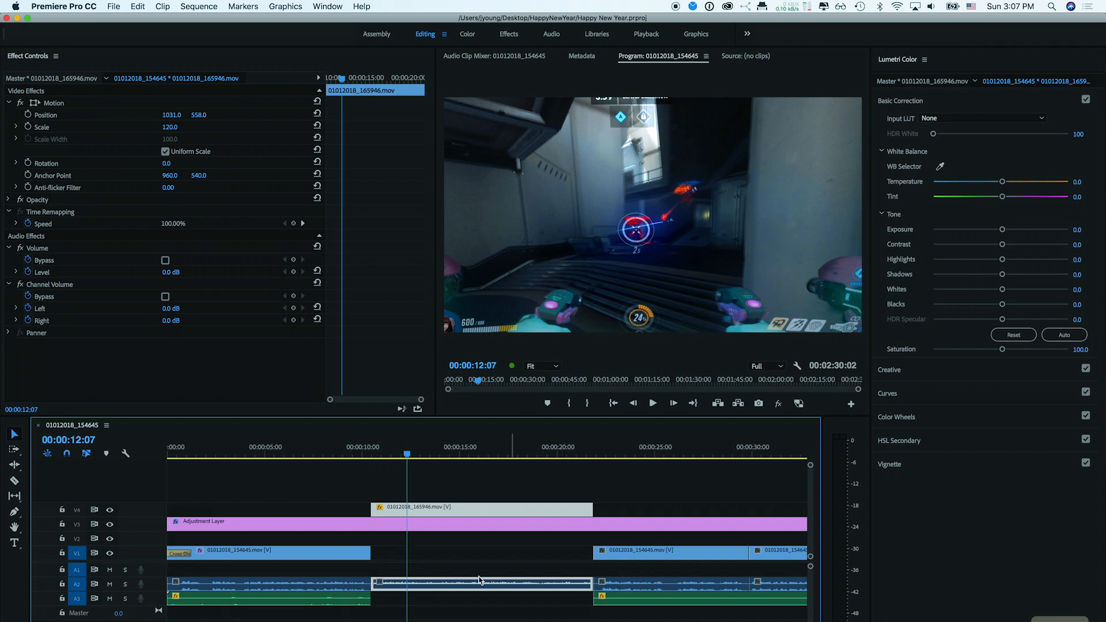
# Step: Move the playhead to 00:00:14:16 and show the File menu's Export options
pyautogui.click(653, 404)
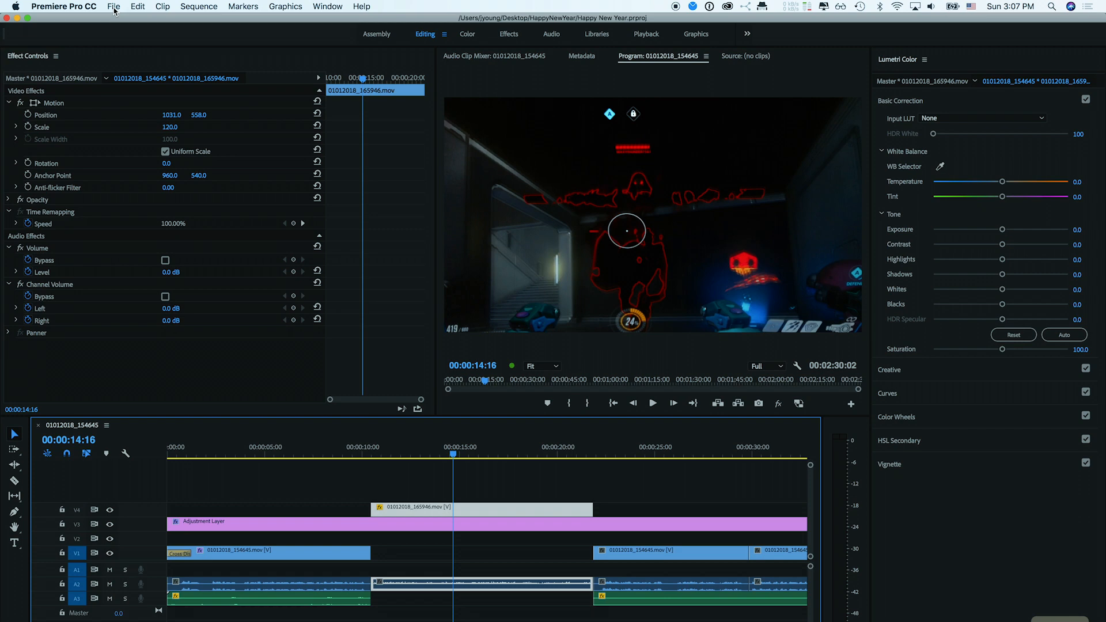
pyautogui.click(115, 6)
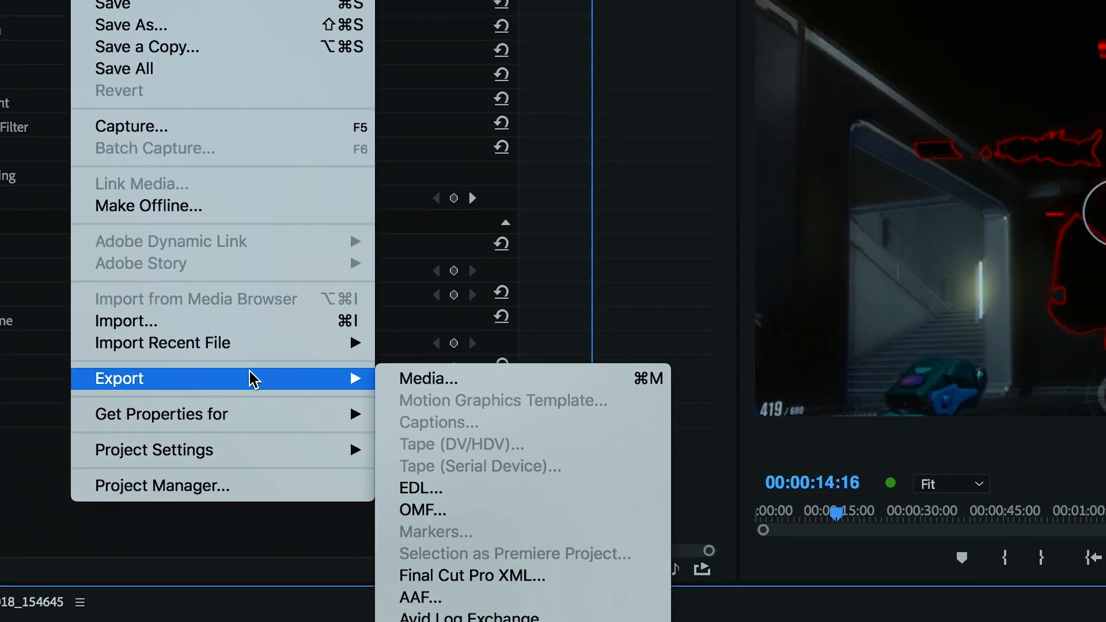
# Step: Export media as QuickTime with the Apple ProRes 422 video codec
pyautogui.click(428, 379)
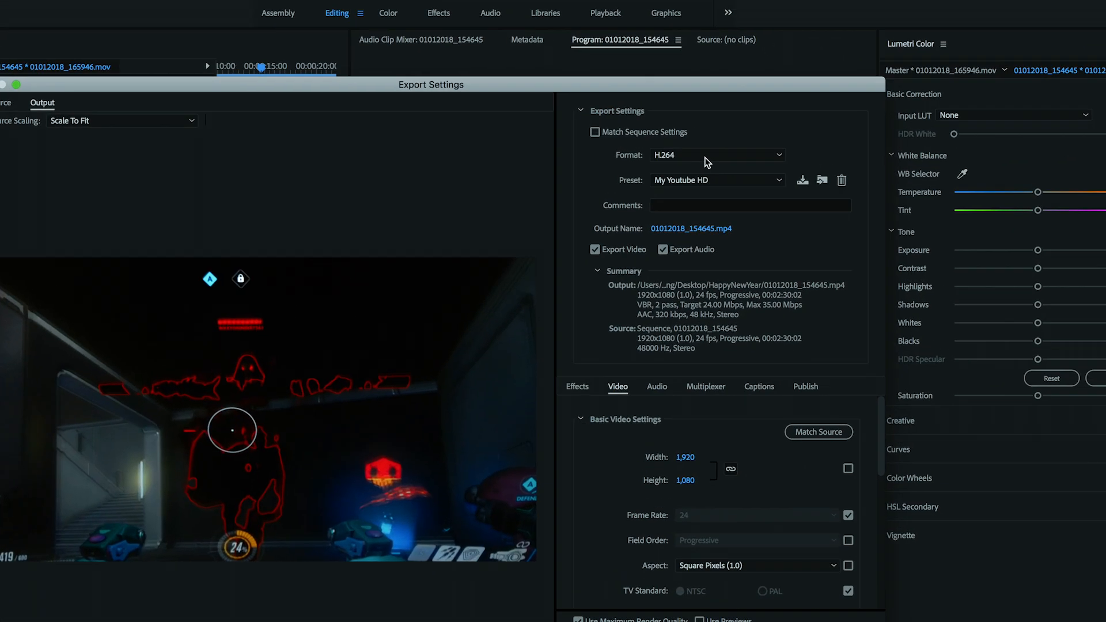
pyautogui.click(718, 155)
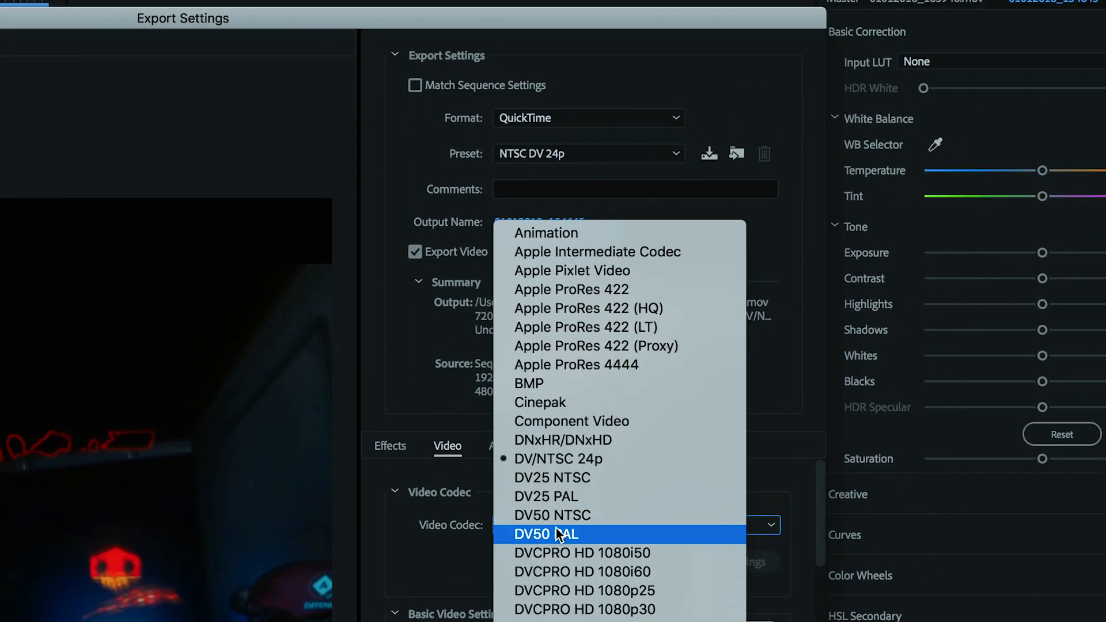
pyautogui.moveTo(558, 297)
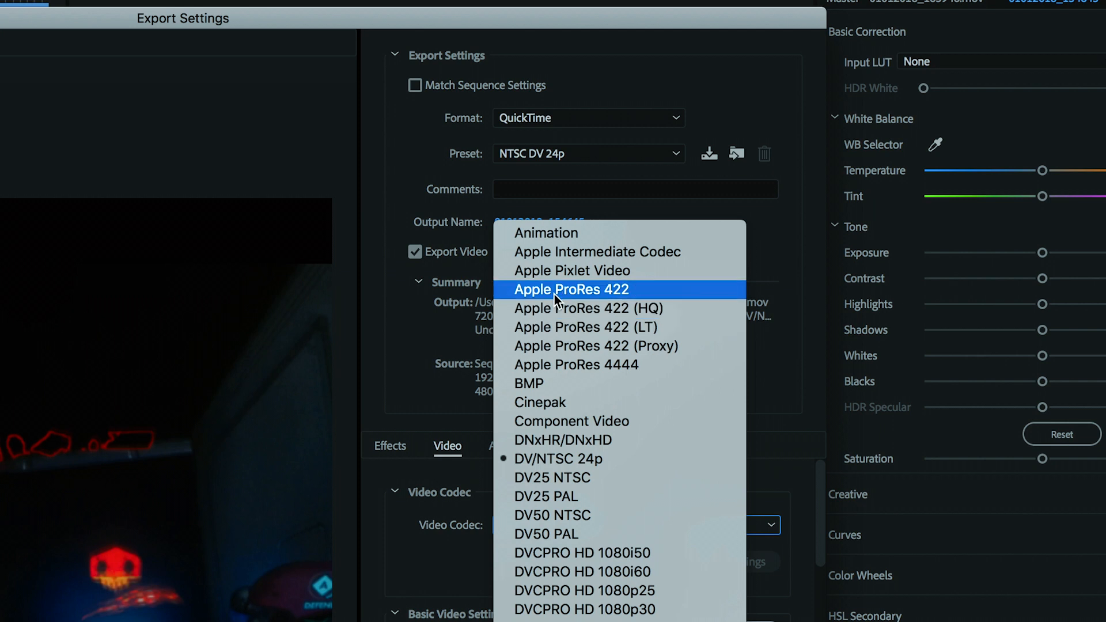
pyautogui.click(571, 289)
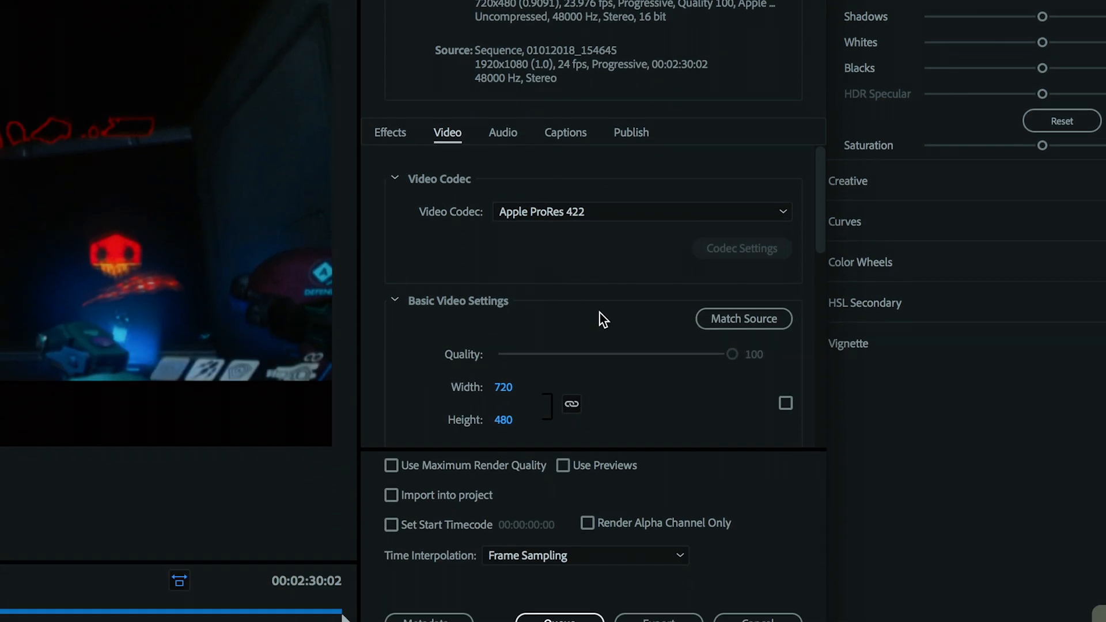
# Step: Match the export to the 1920x1080 source and enable Use Maximum Render Quality
pyautogui.click(743, 319)
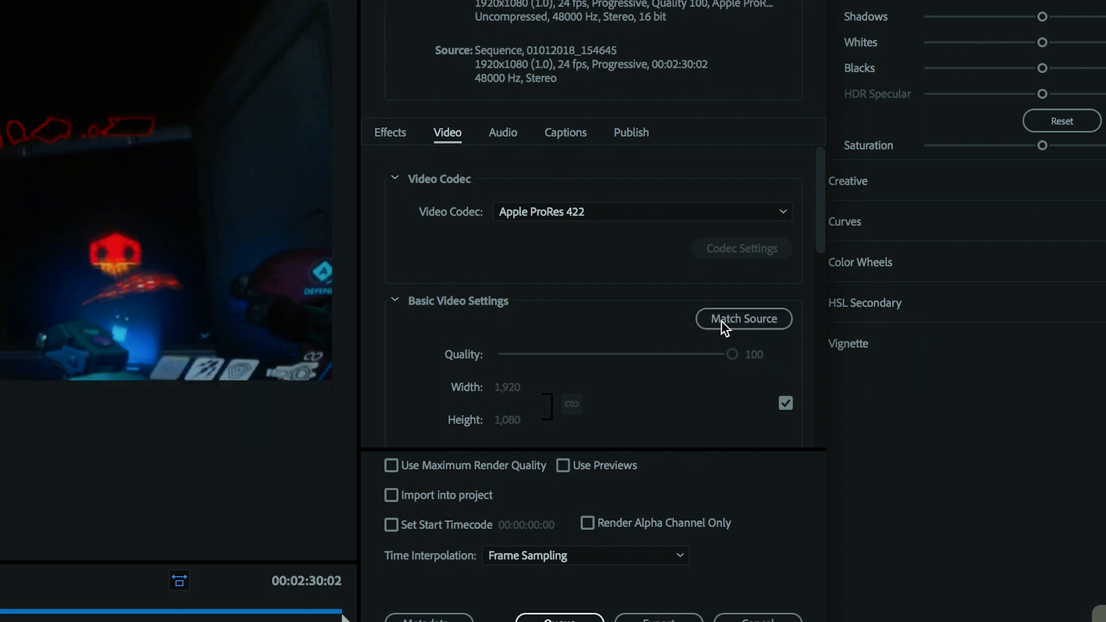
pyautogui.moveTo(511, 428)
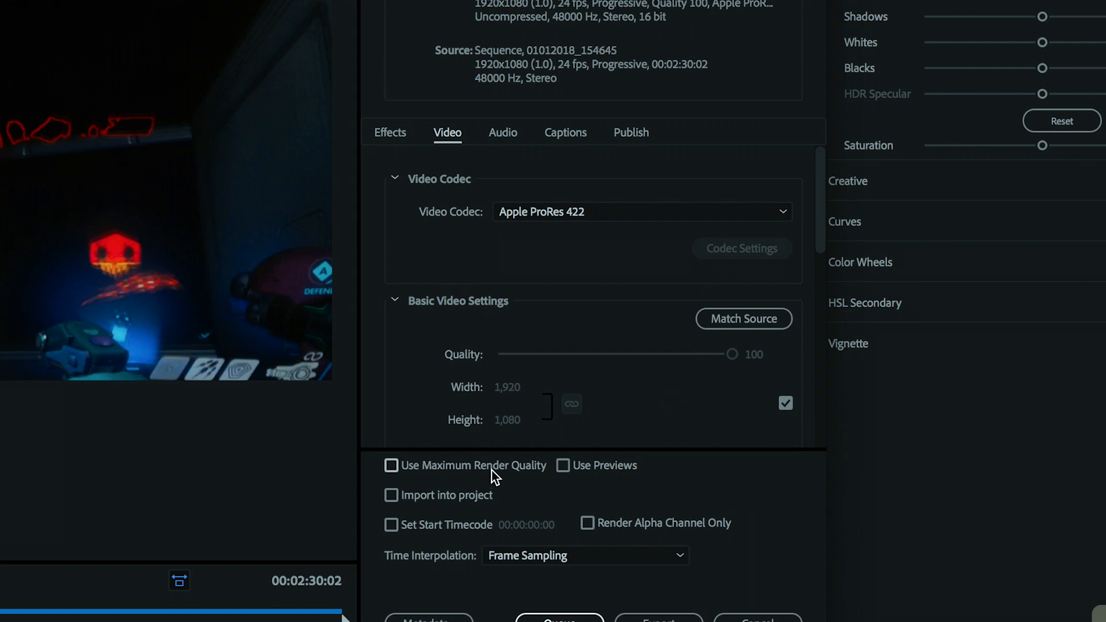
pyautogui.click(392, 466)
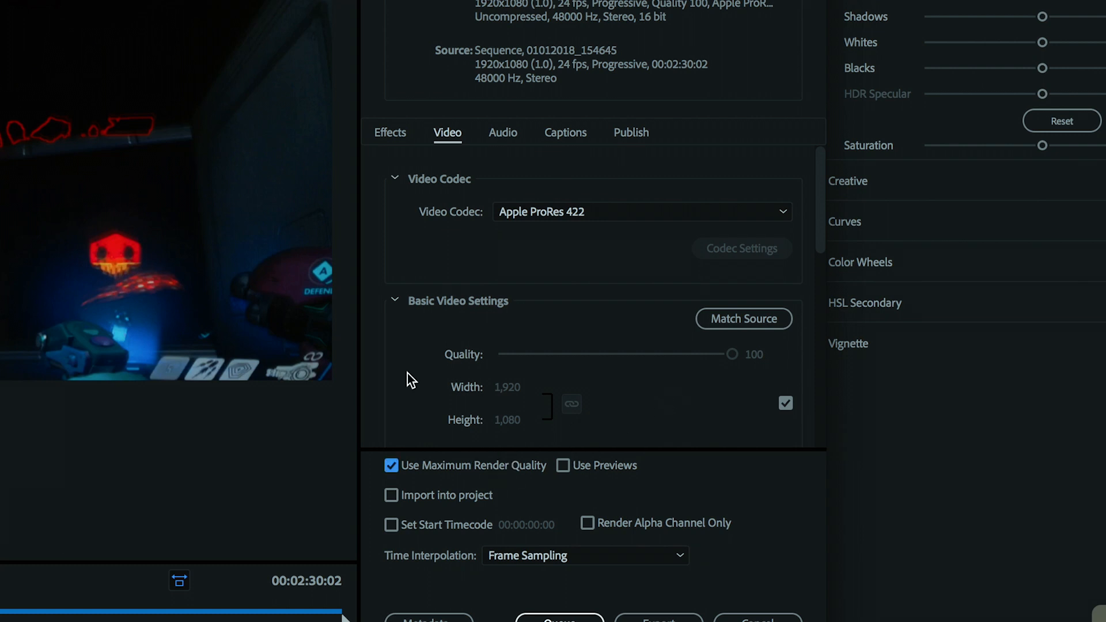
pyautogui.moveTo(497, 146)
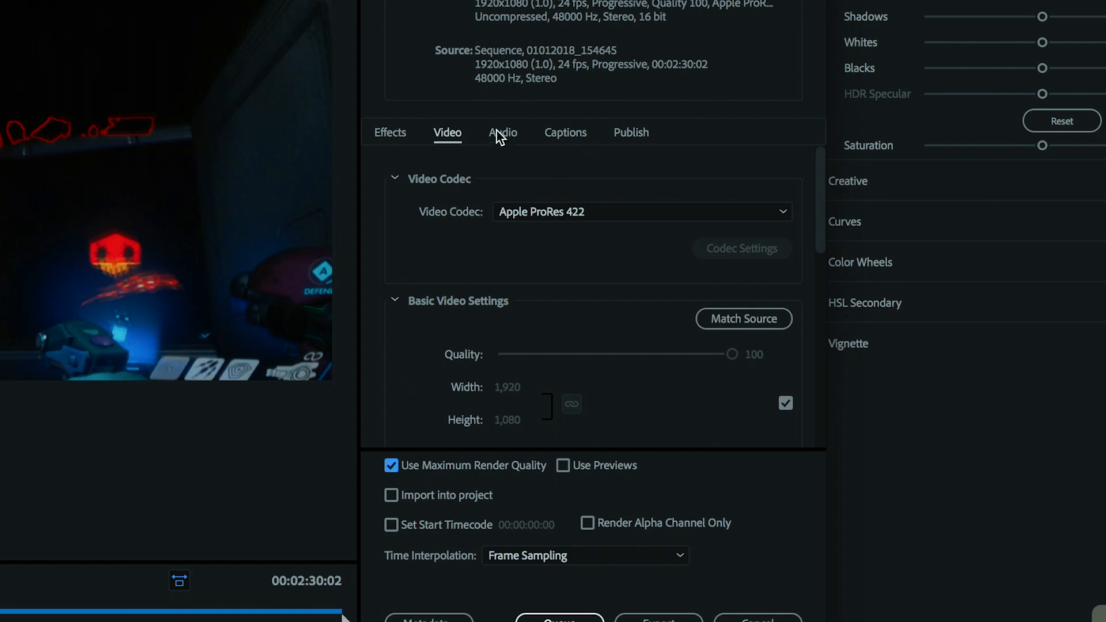
# Step: Show the Audio tab: uncompressed, 48000 Hz, 16-bit, stereo channel configuration
pyautogui.click(502, 133)
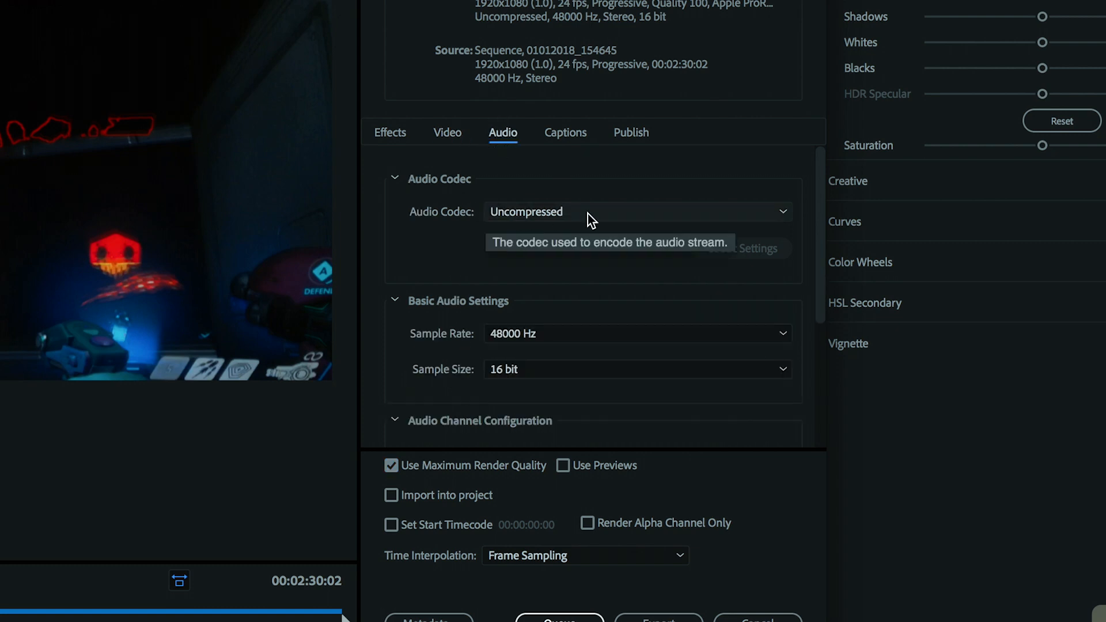
pyautogui.moveTo(568, 303)
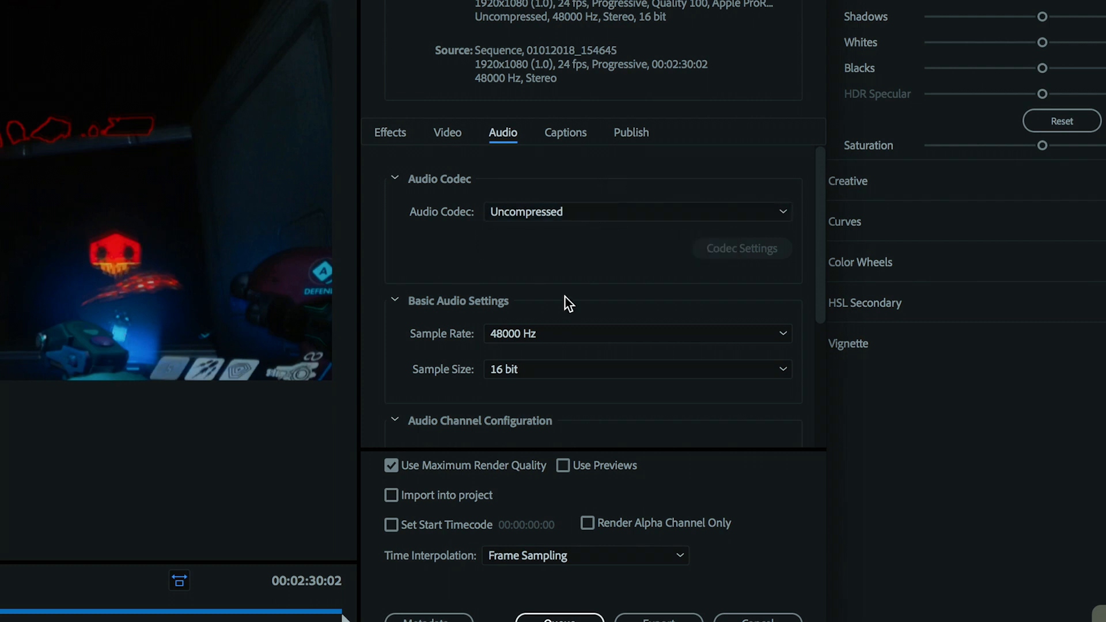
pyautogui.scroll(-3)
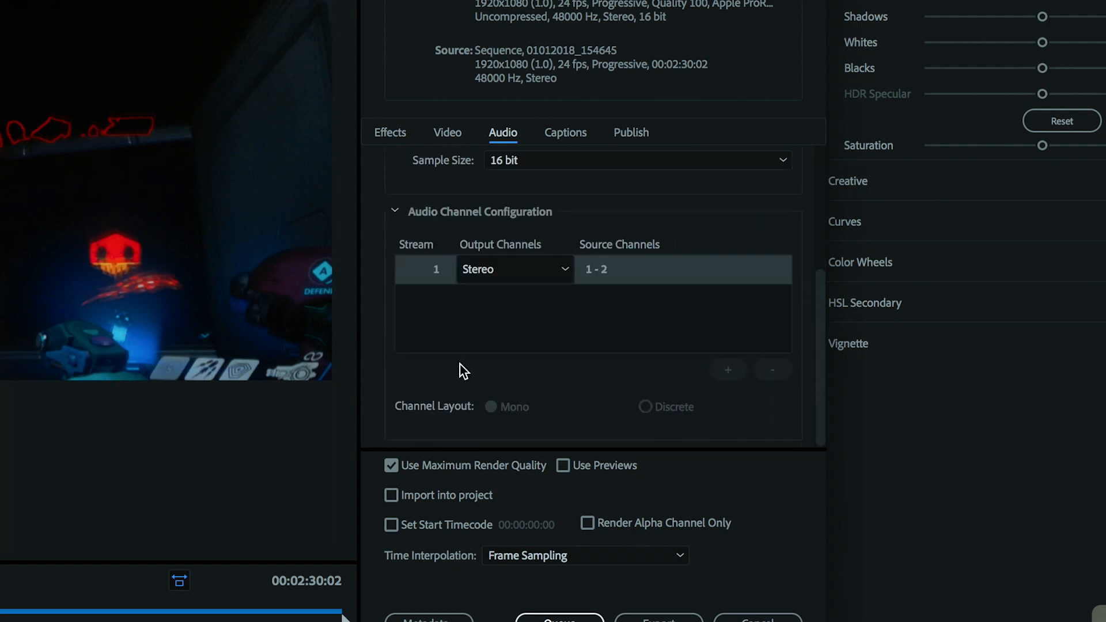
pyautogui.moveTo(642, 279)
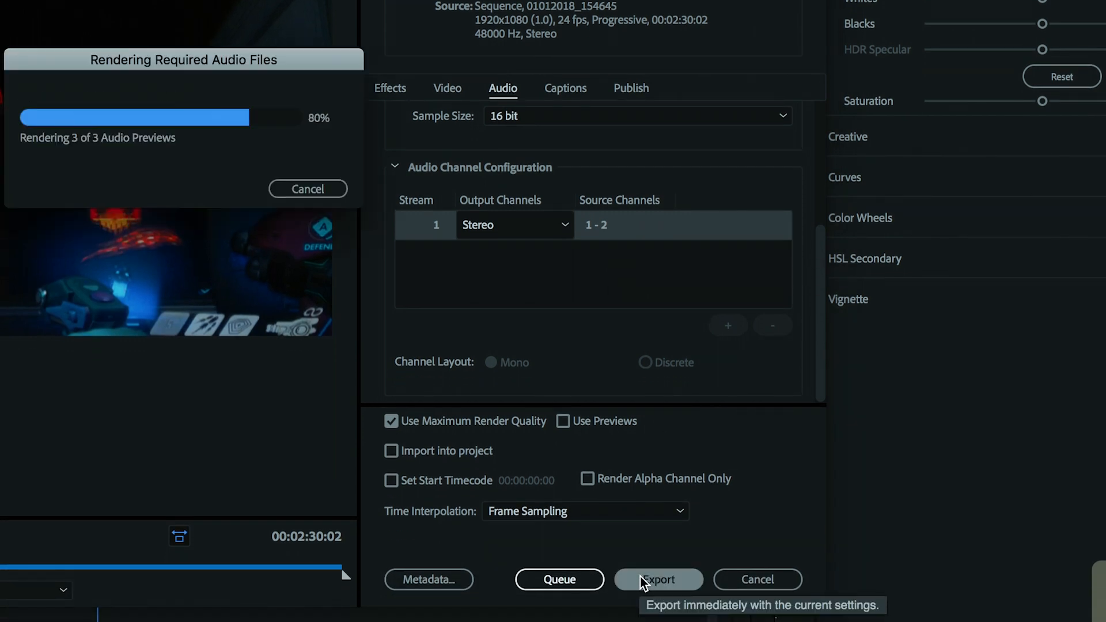
# Step: Export sequence 01012018_154645 with the ProRes 422 settings
pyautogui.click(659, 580)
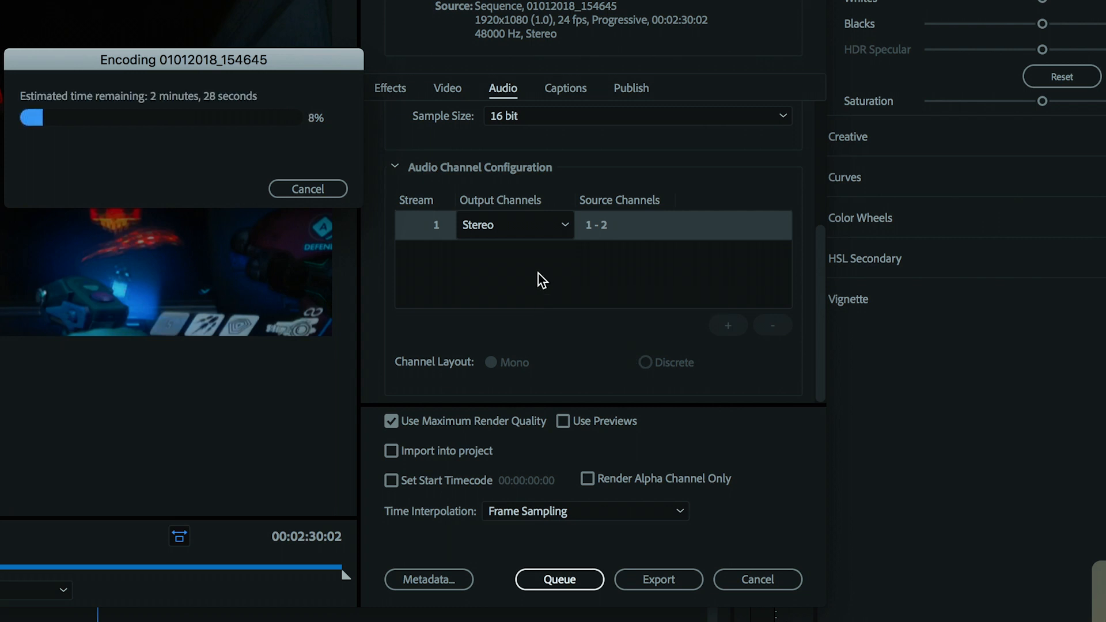
pyautogui.moveTo(309, 69)
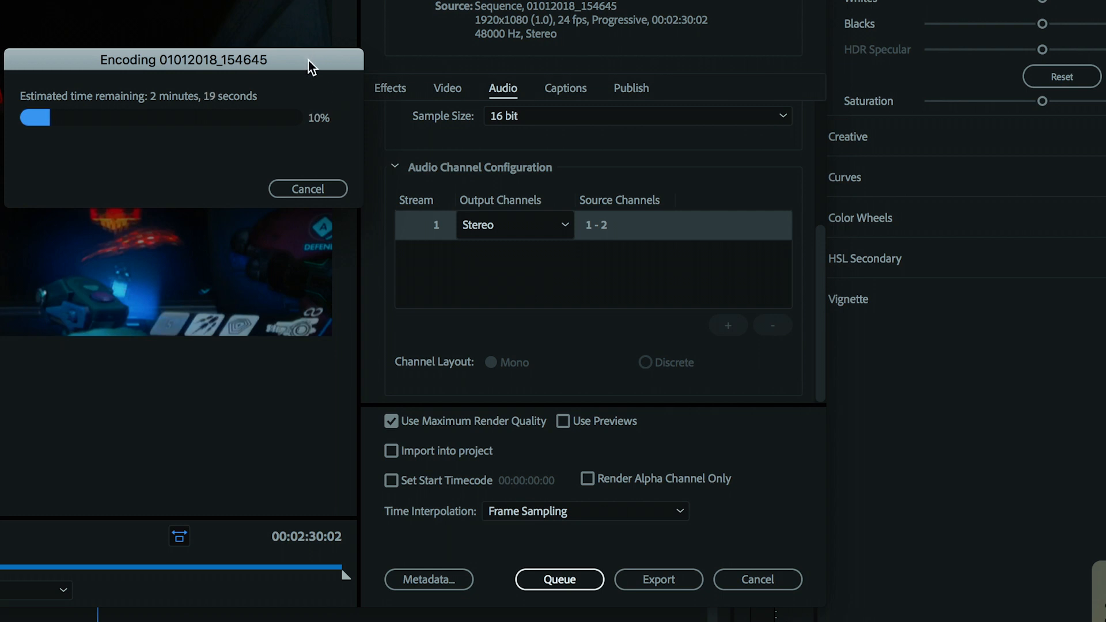
pyautogui.moveTo(174, 165)
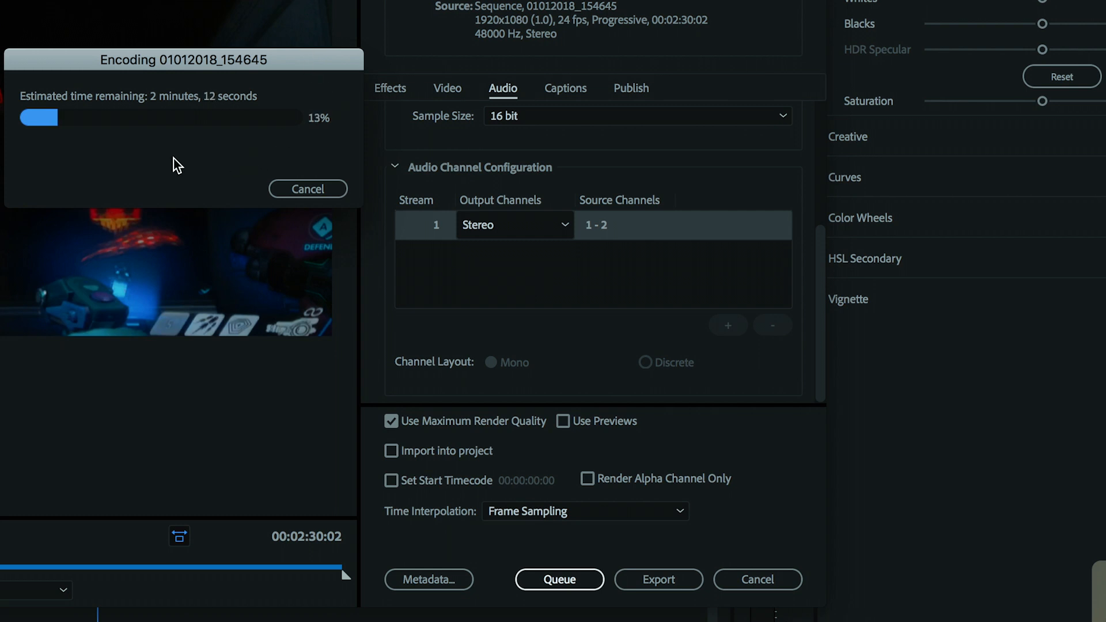